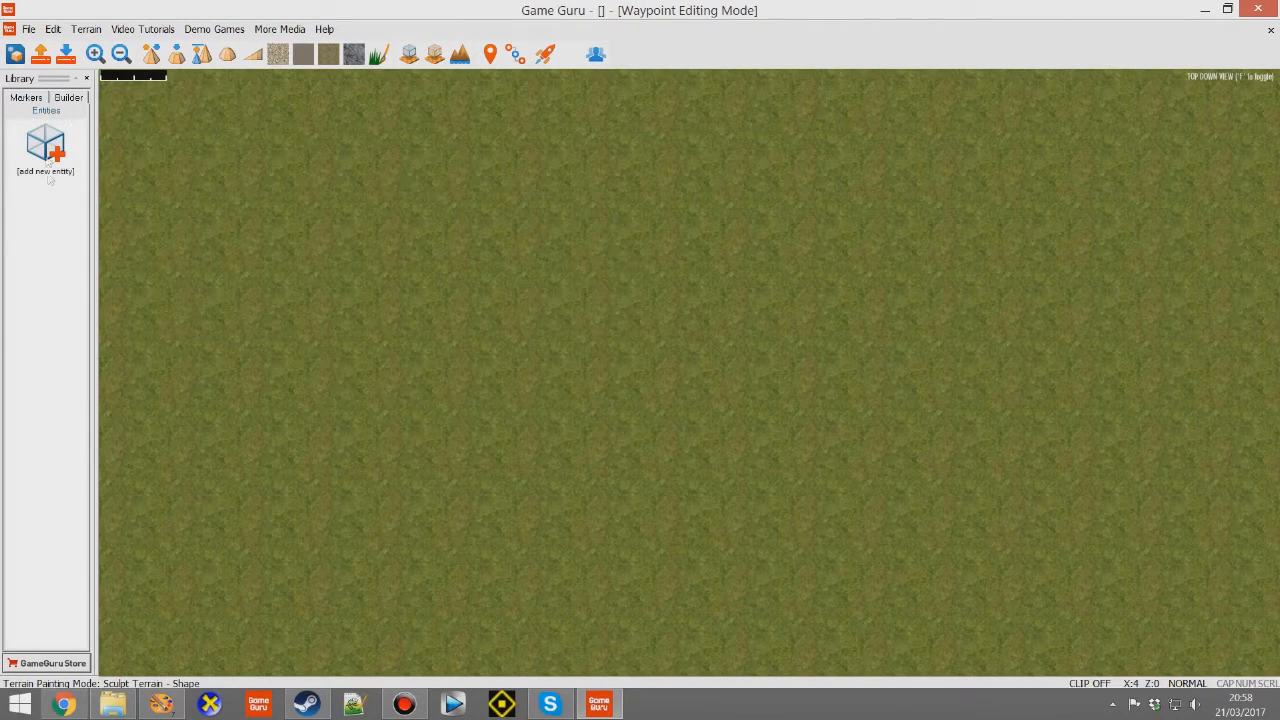
Step: Place a Structure (Combat Building) from the Entity Library onto the grass terrain
click(44, 144)
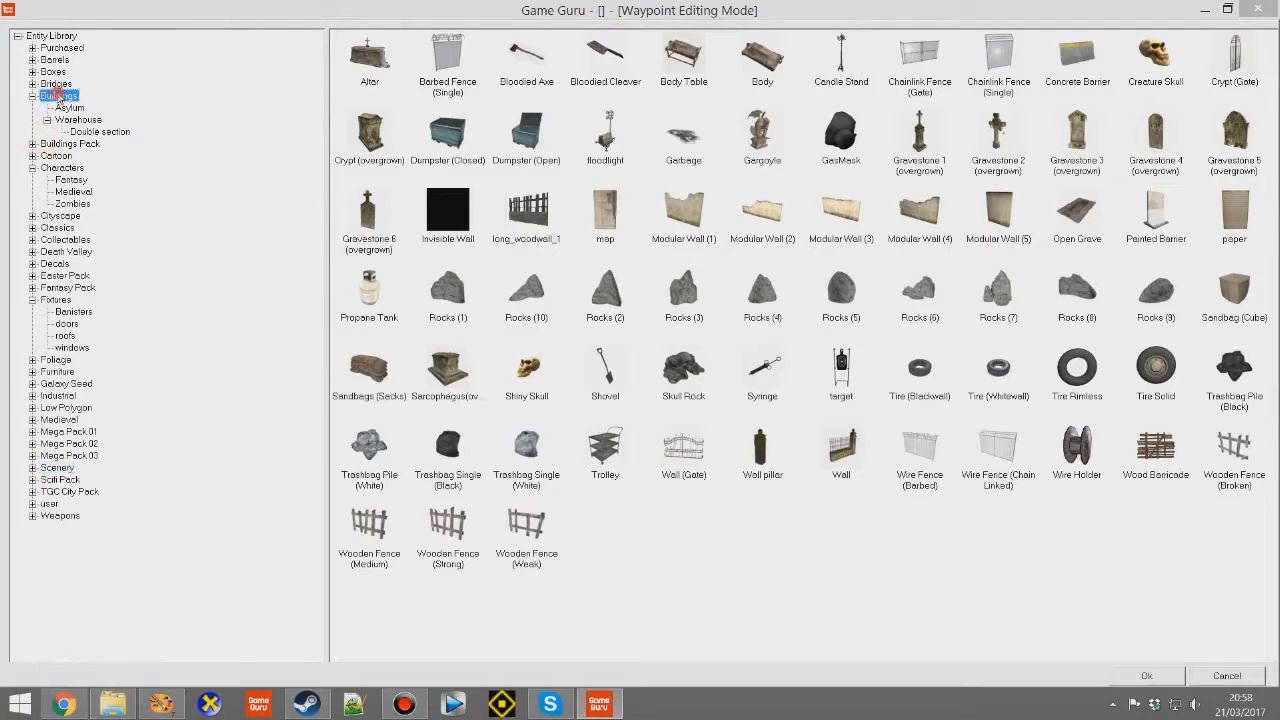
click(58, 96)
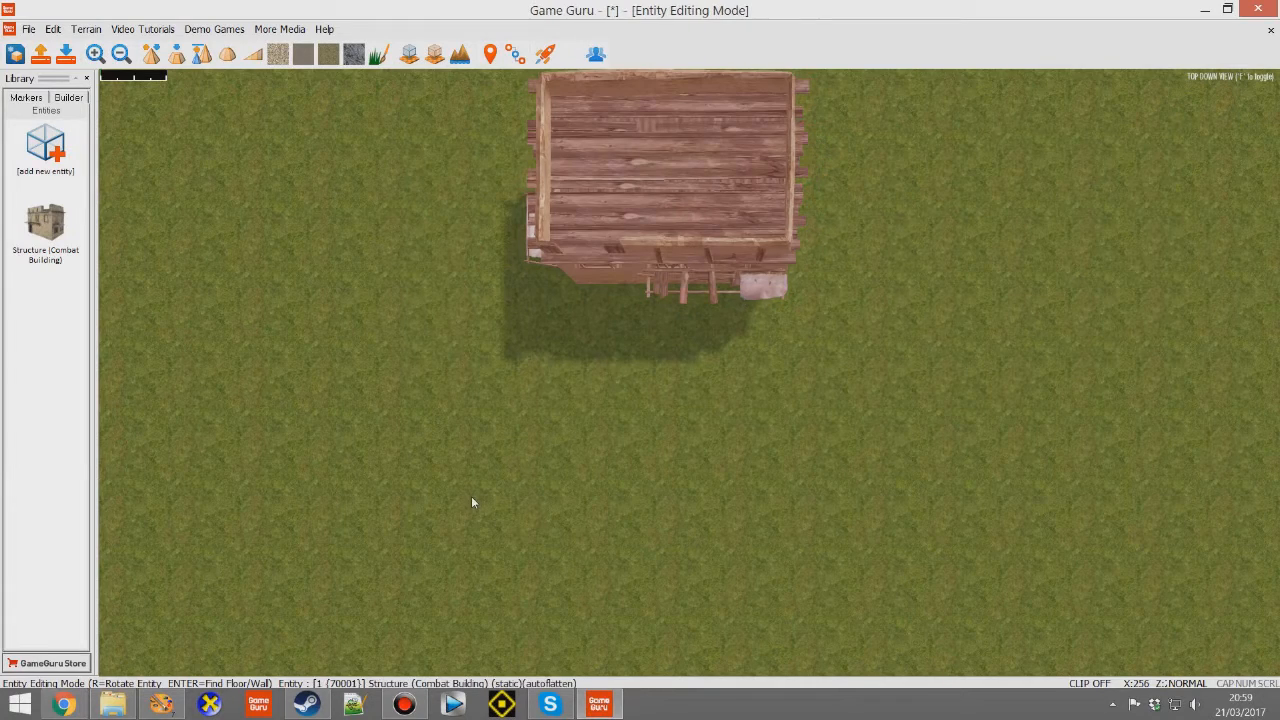
click(624, 220)
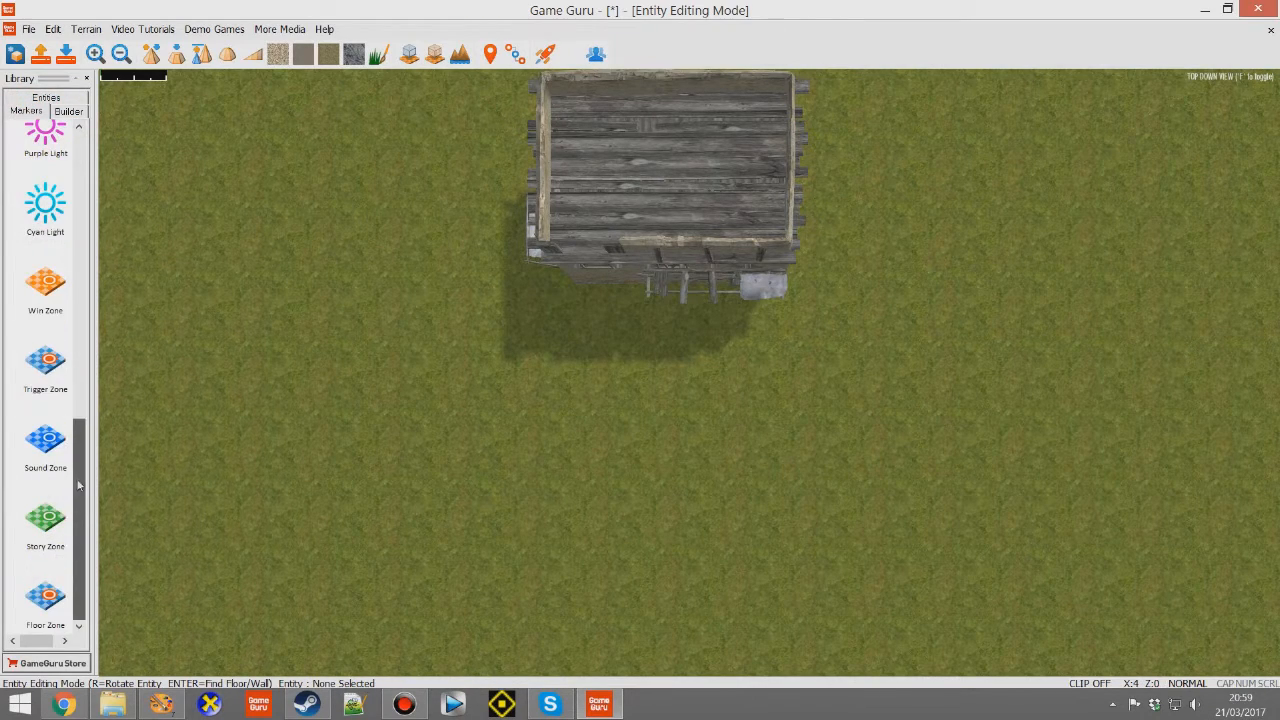
Step: Lay a Floor Zone marker on the roof and drag its corners to fit
click(656, 140)
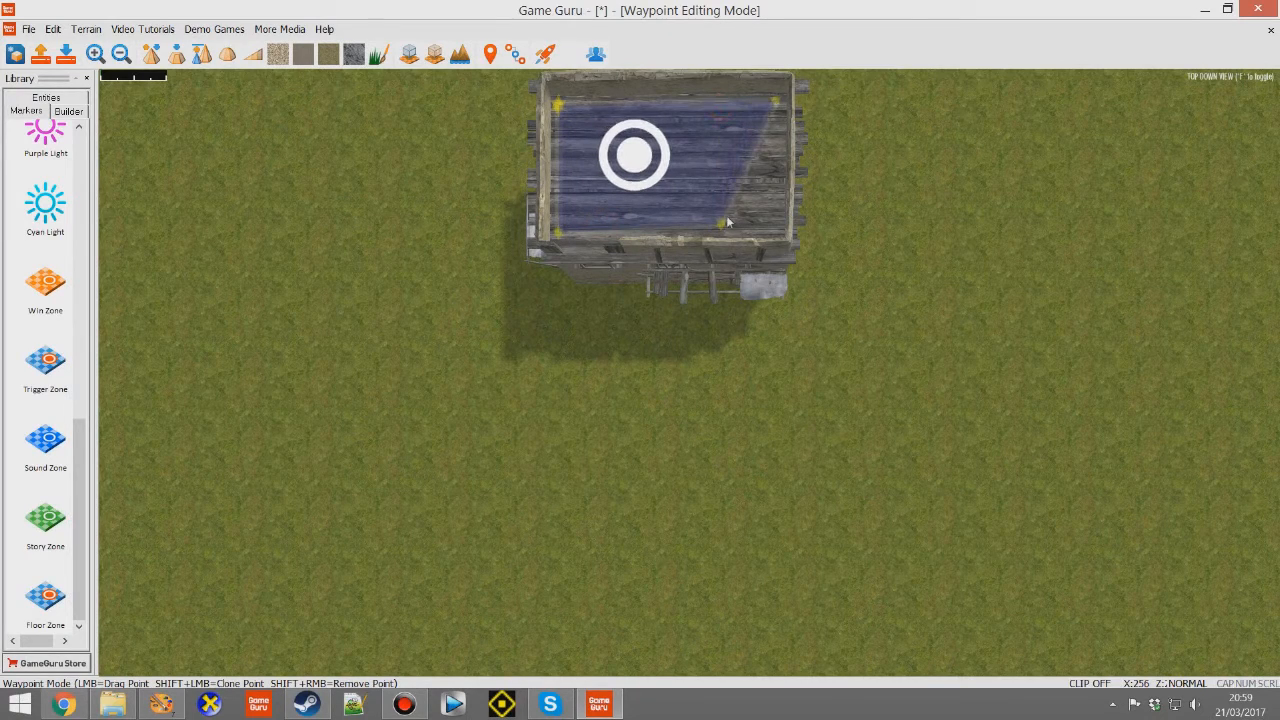
drag(730, 224, 780, 244)
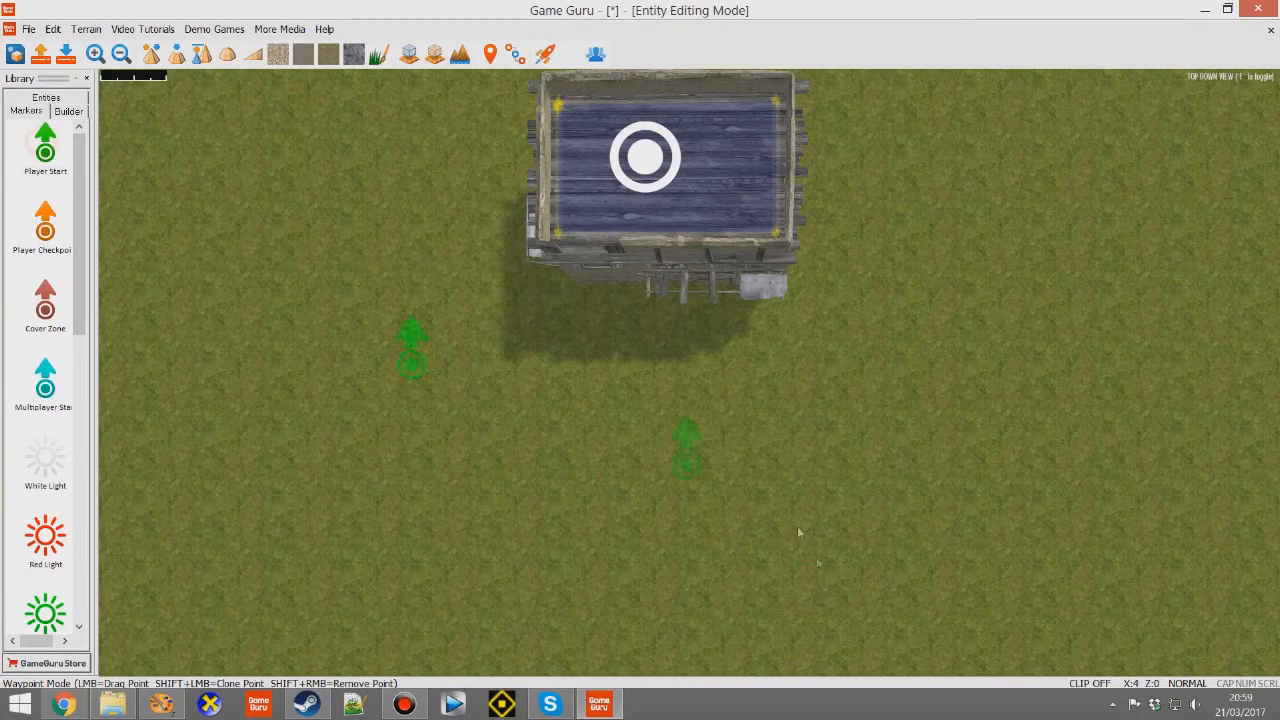
Step: Set the Player Start marker's Health to 9999 in its properties
right_click(684, 450)
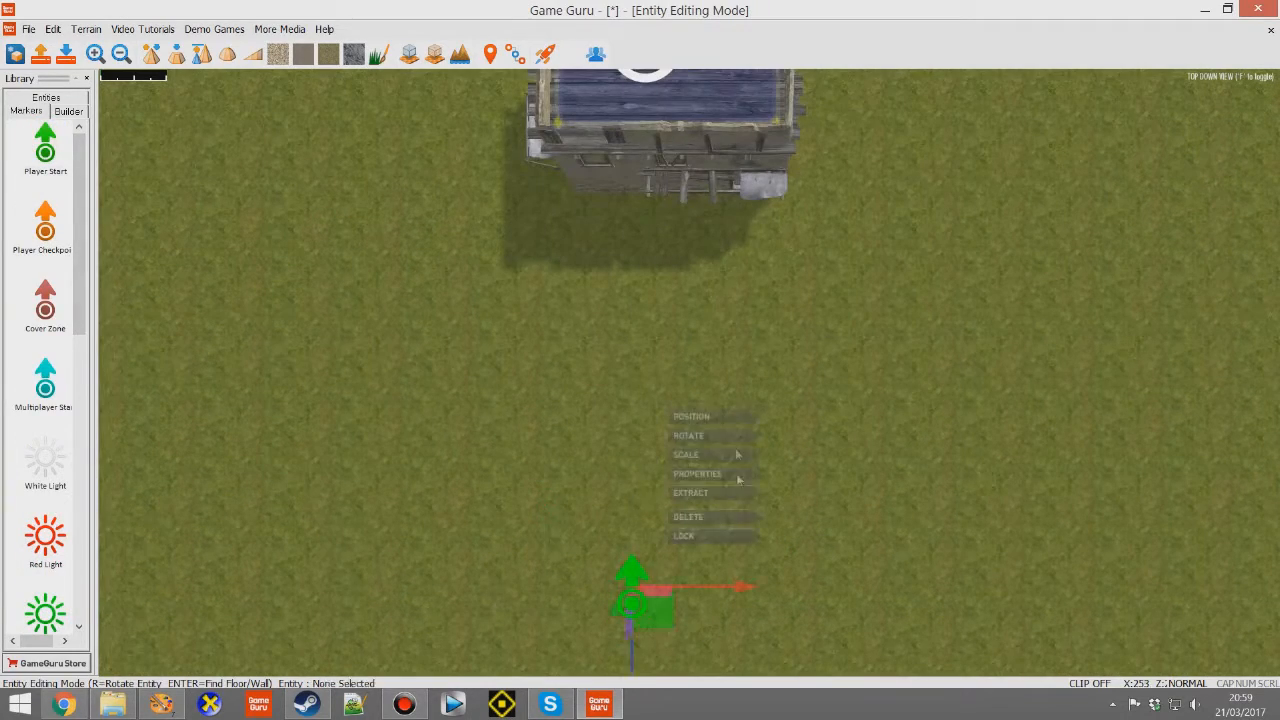
click(696, 472)
text(10000)
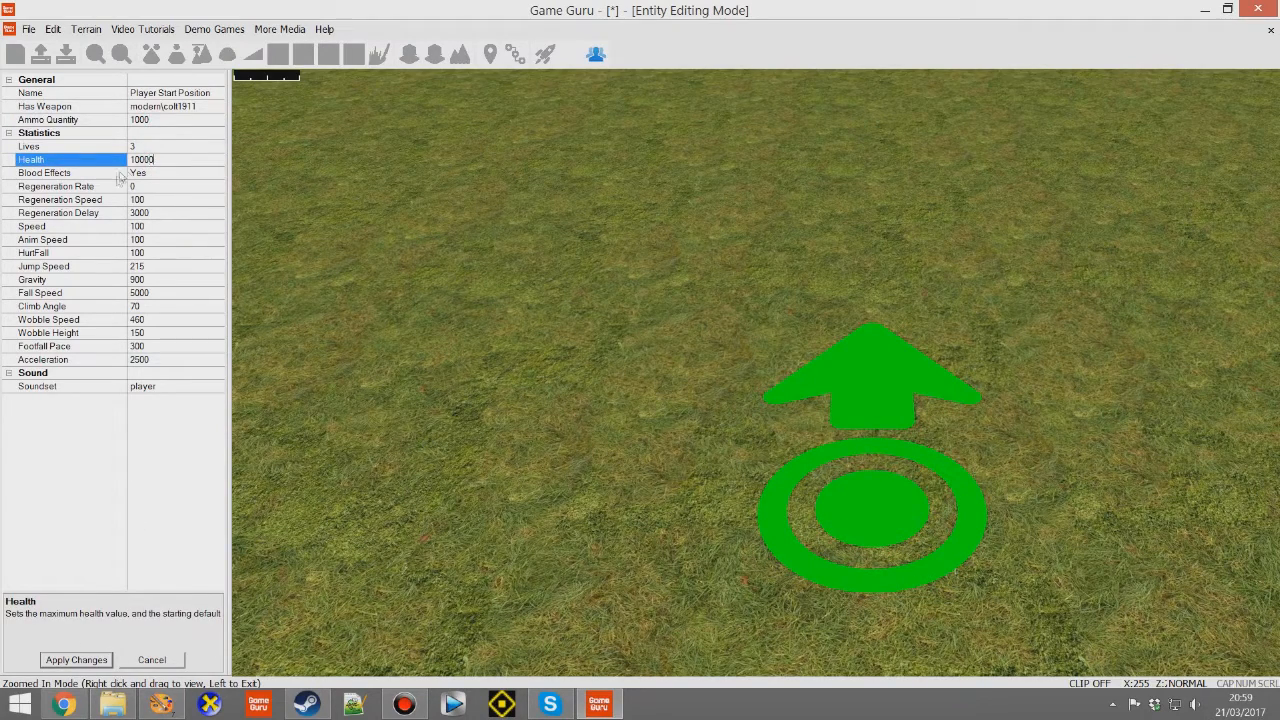
text(9999)
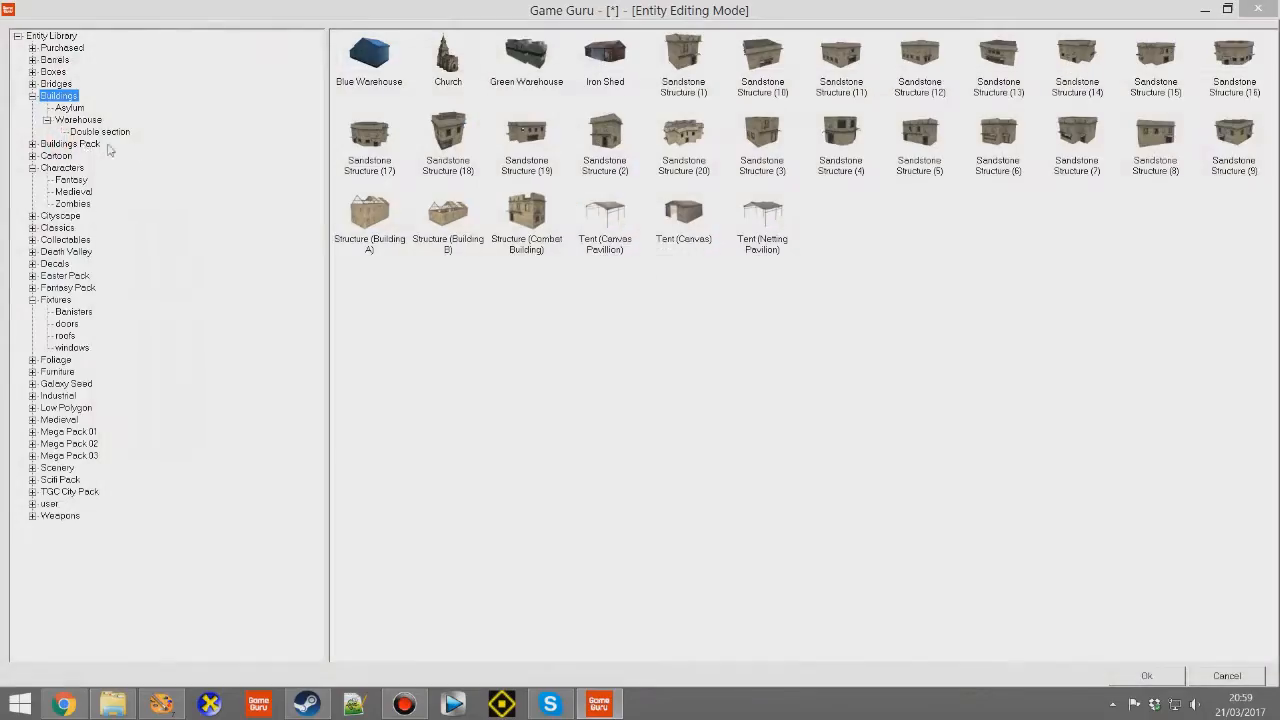
Step: Place a Rocket Man from the Characters entities onto the building's roof
click(62, 168)
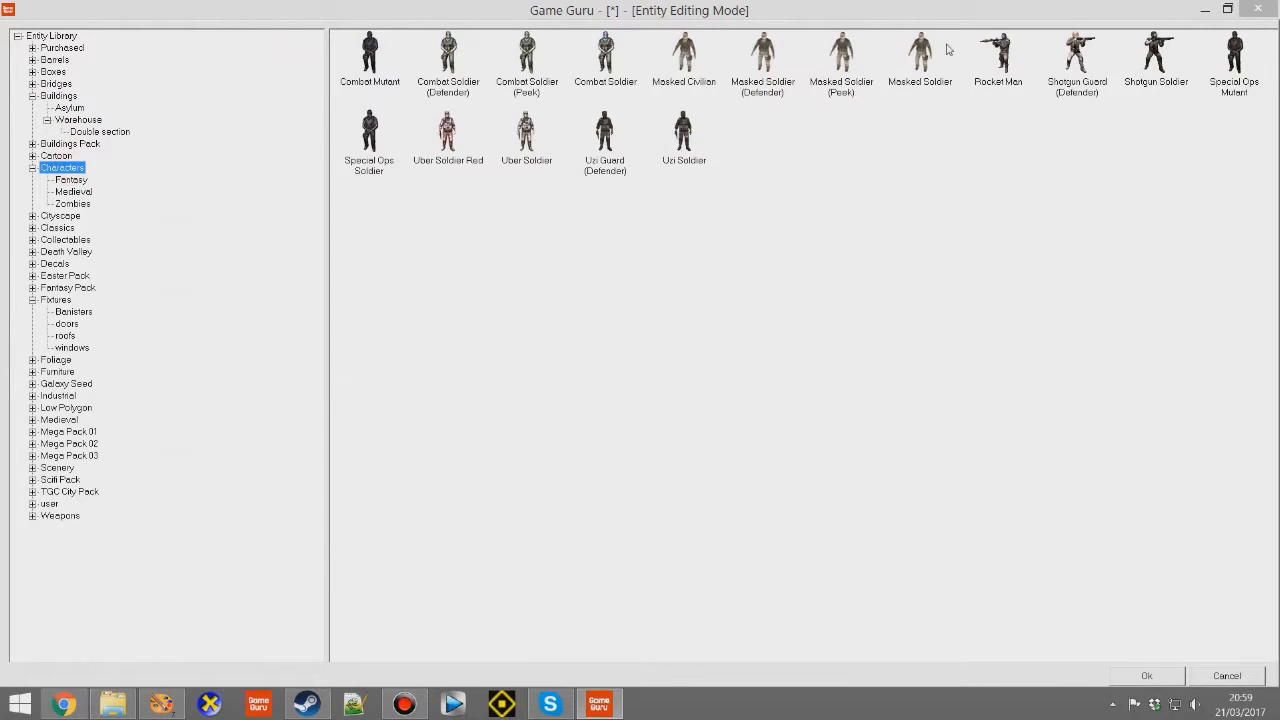
mouse_move(1004, 48)
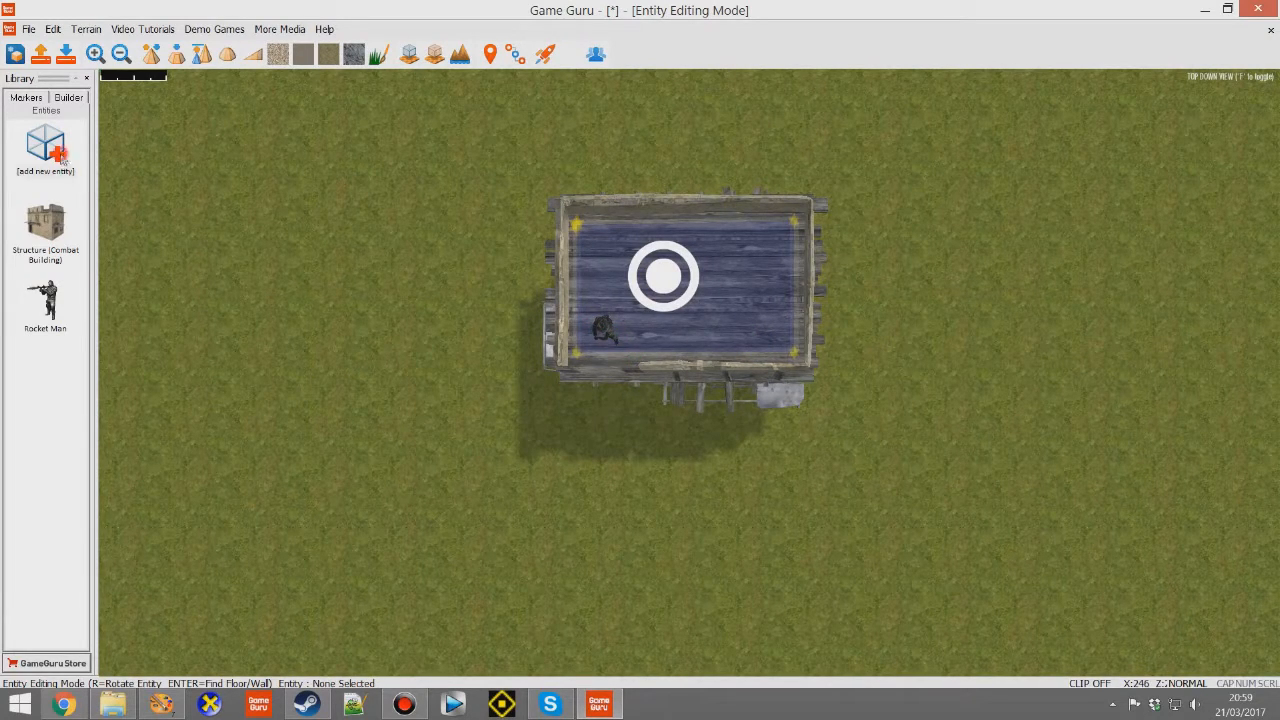
click(764, 320)
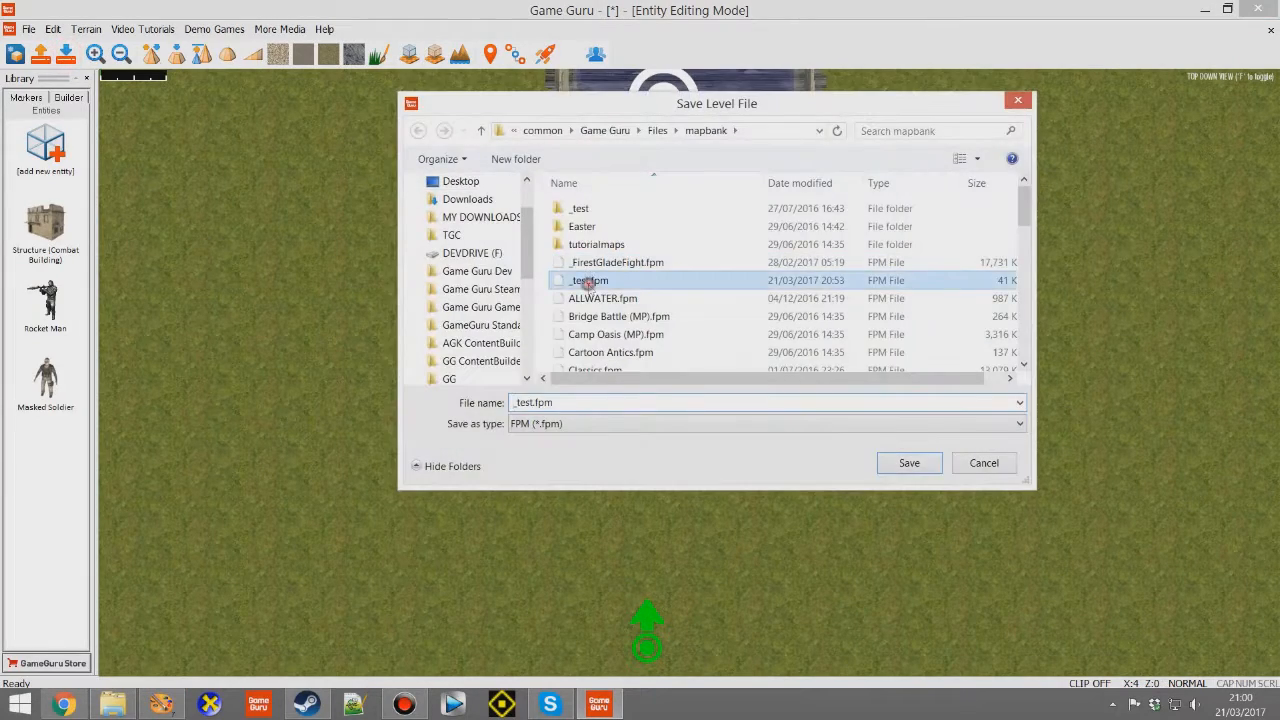
Step: Save the level over _test.fpm in the mapbank folder
click(908, 462)
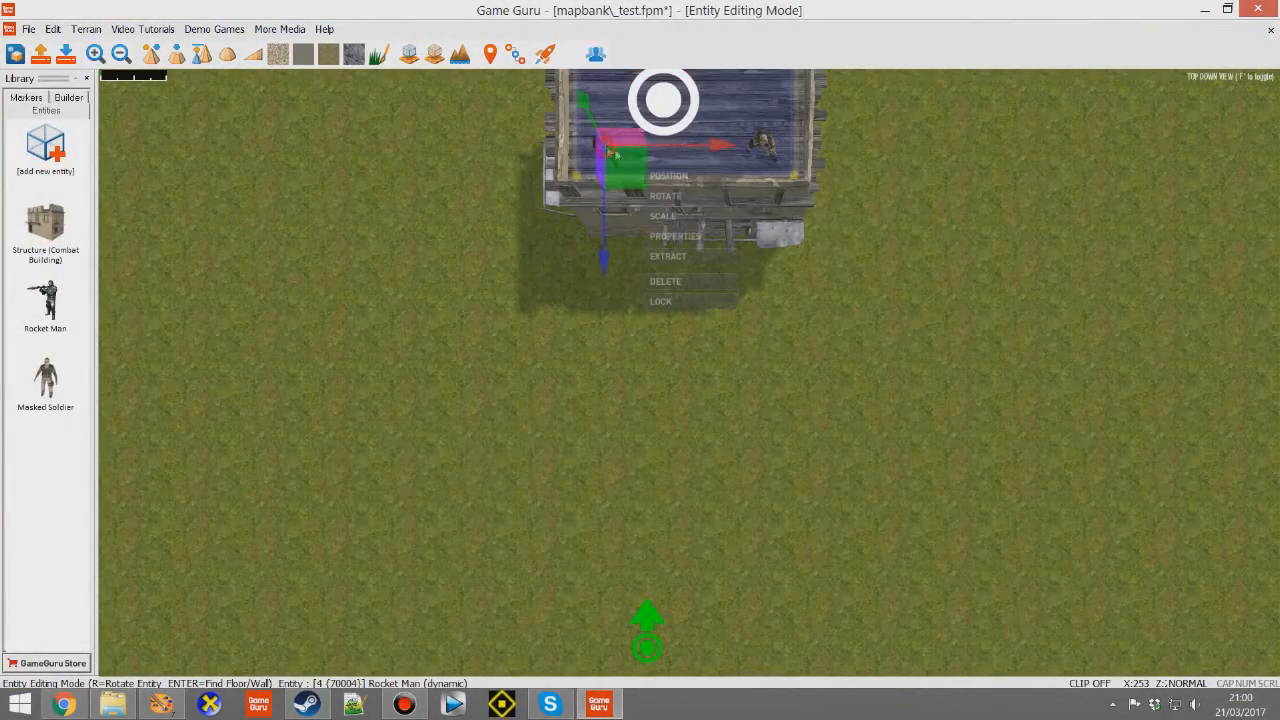
Step: Set Rocket Man's Main script to ai_soldier_rpg_guard.lua
click(676, 236)
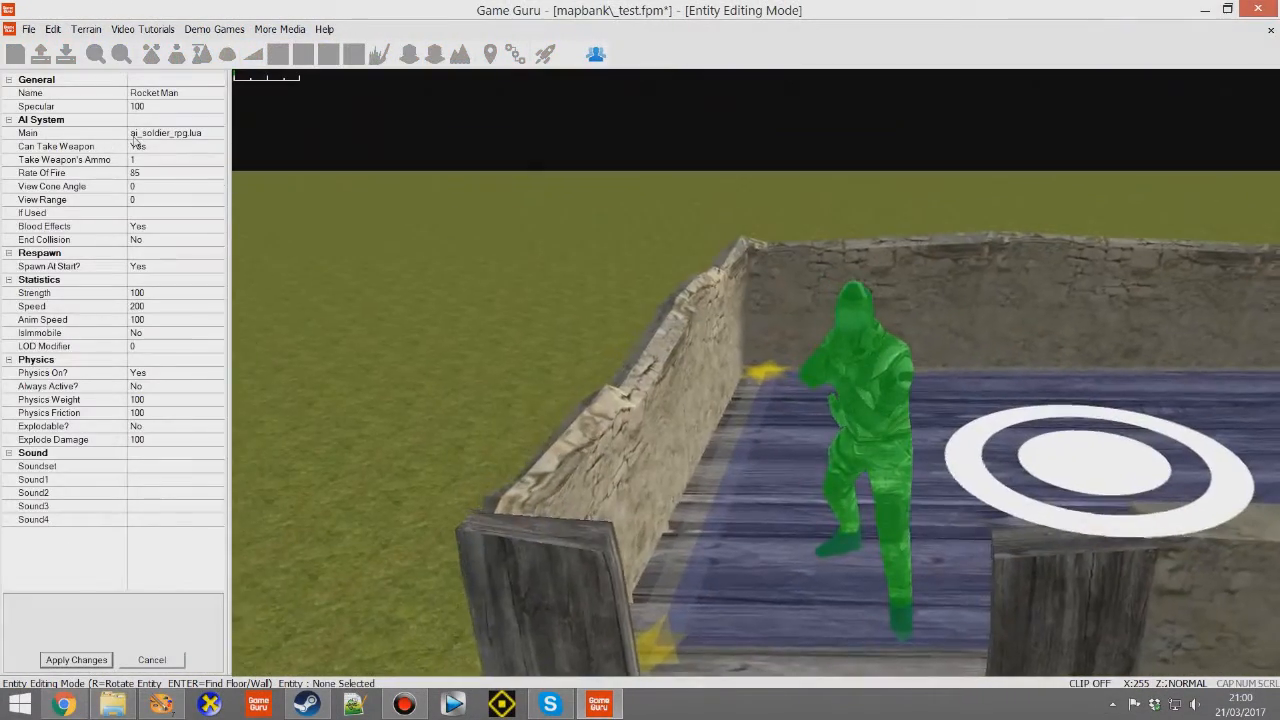
click(170, 132)
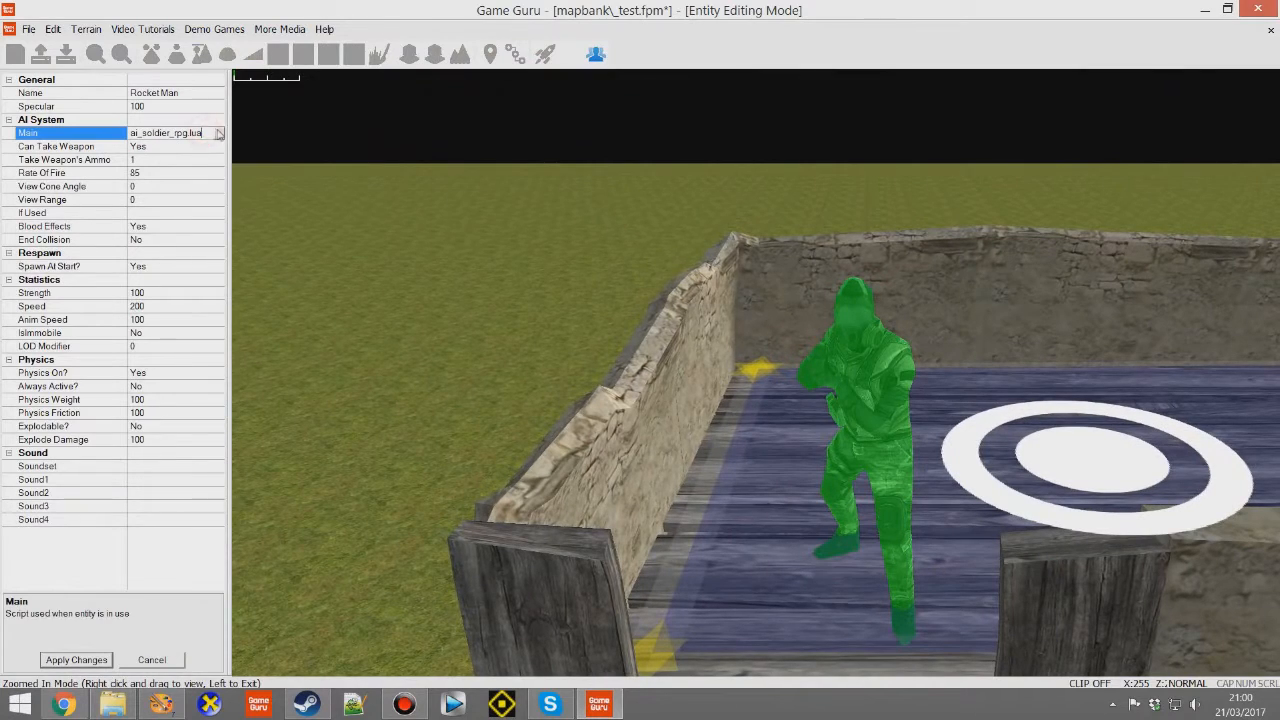
click(218, 132)
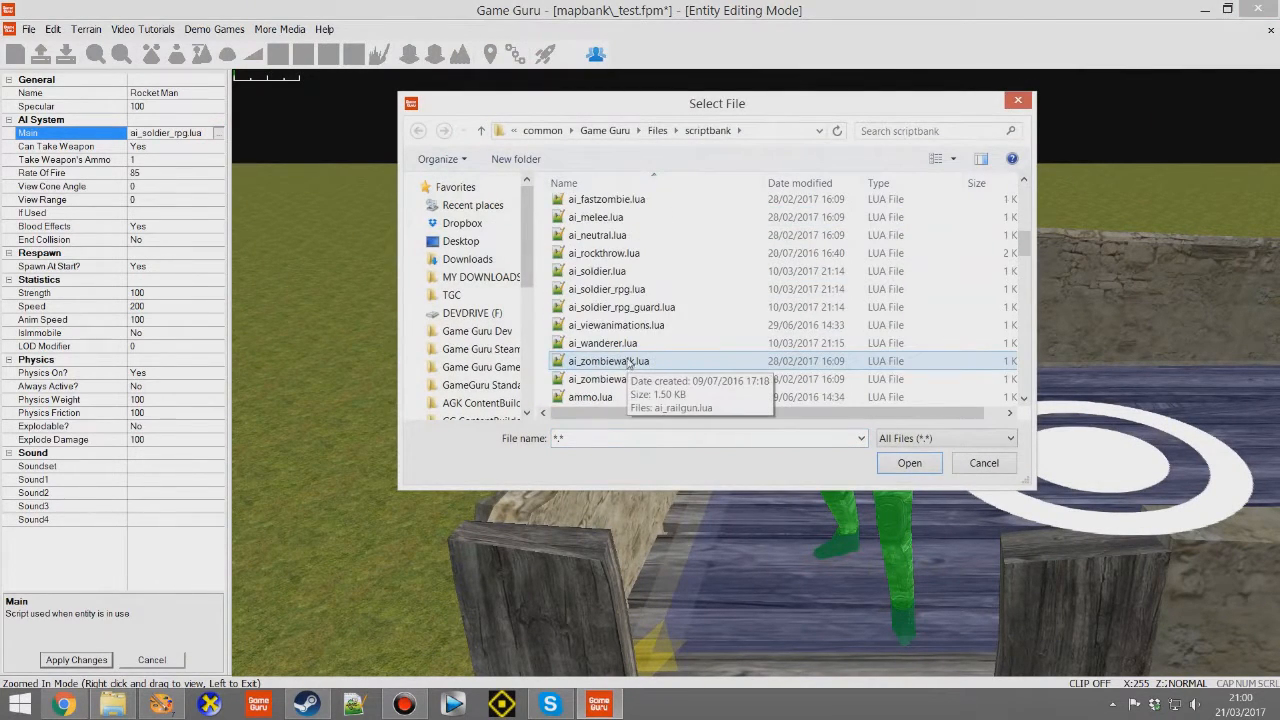
click(620, 308)
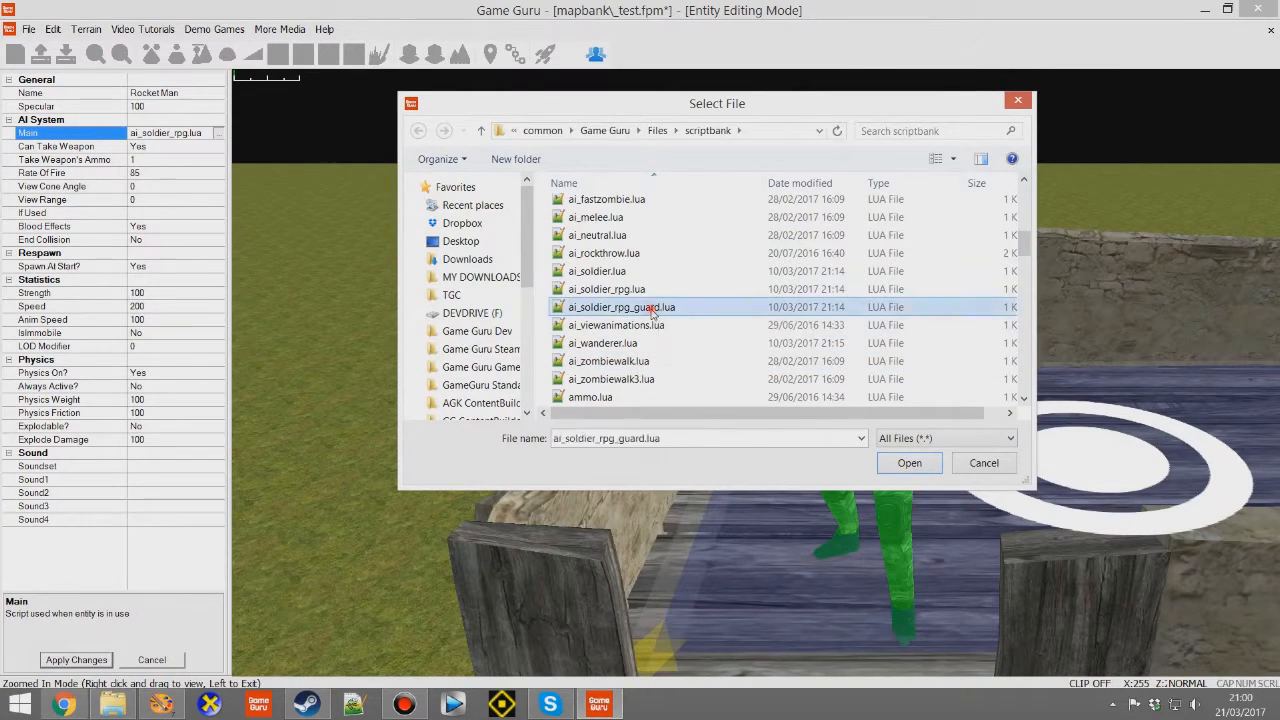
click(908, 462)
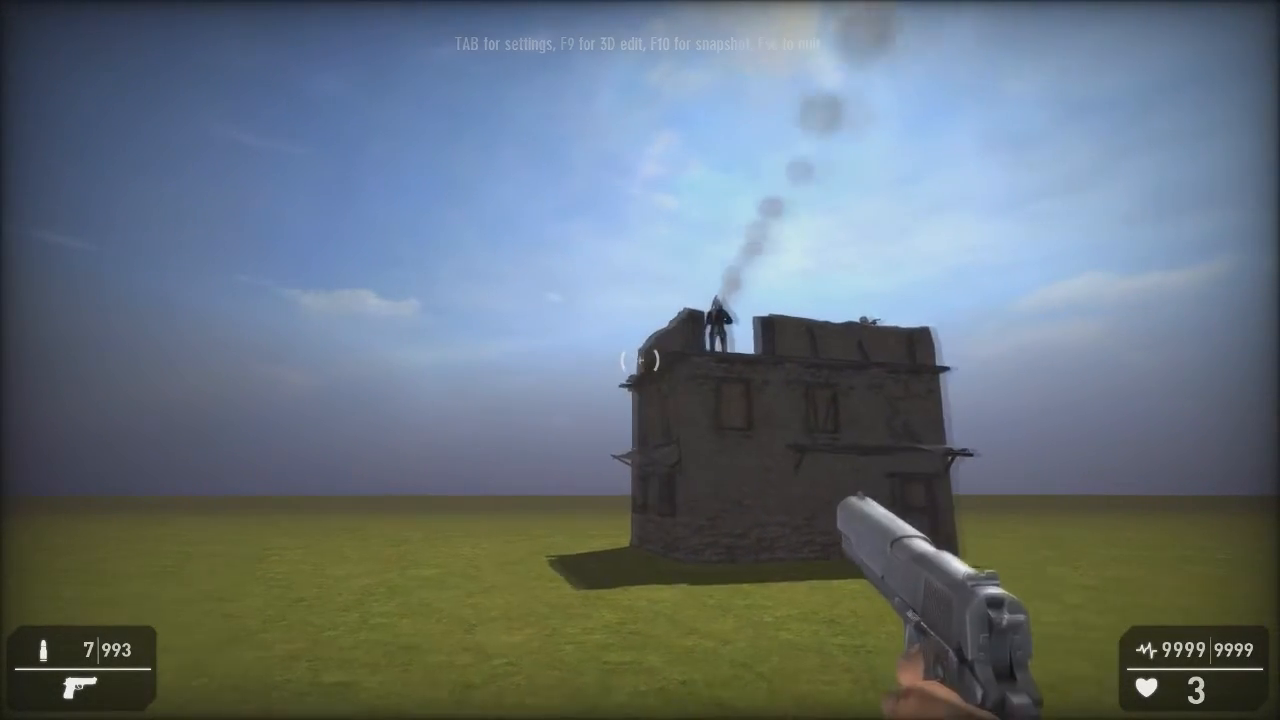
Step: Fire at the rocket soldier on the roof during test play
click(640, 360)
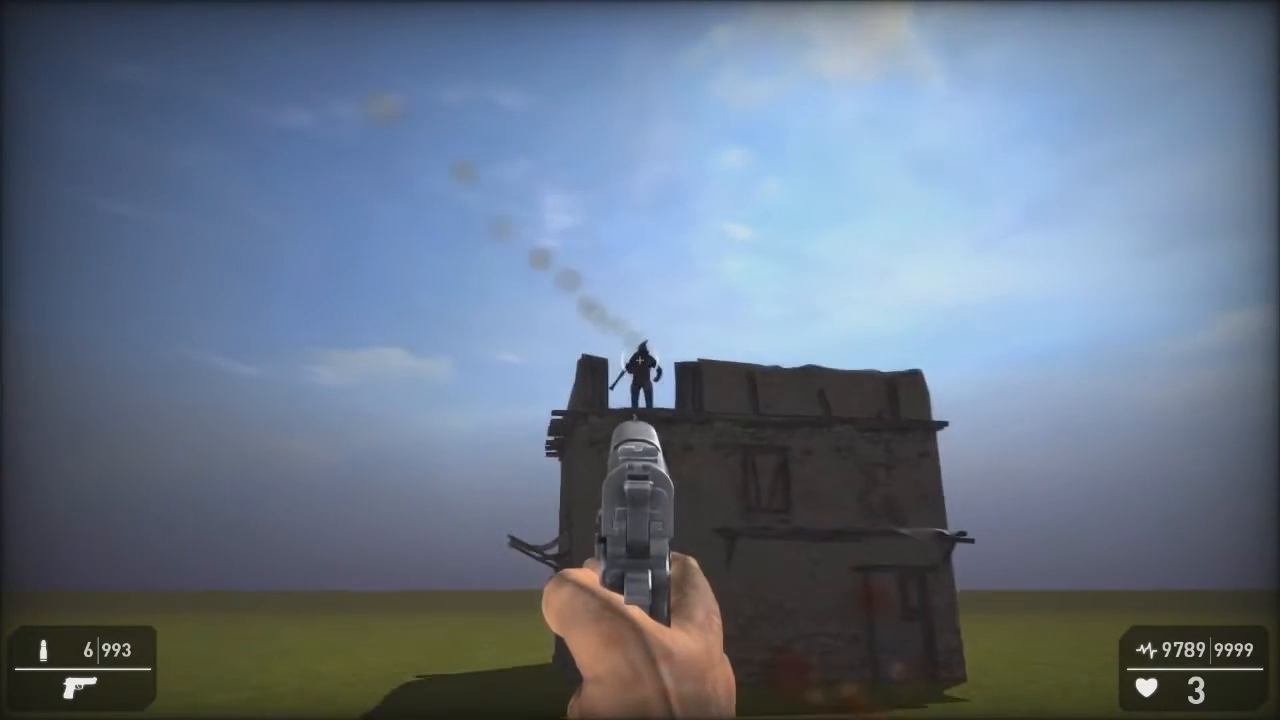
click(640, 360)
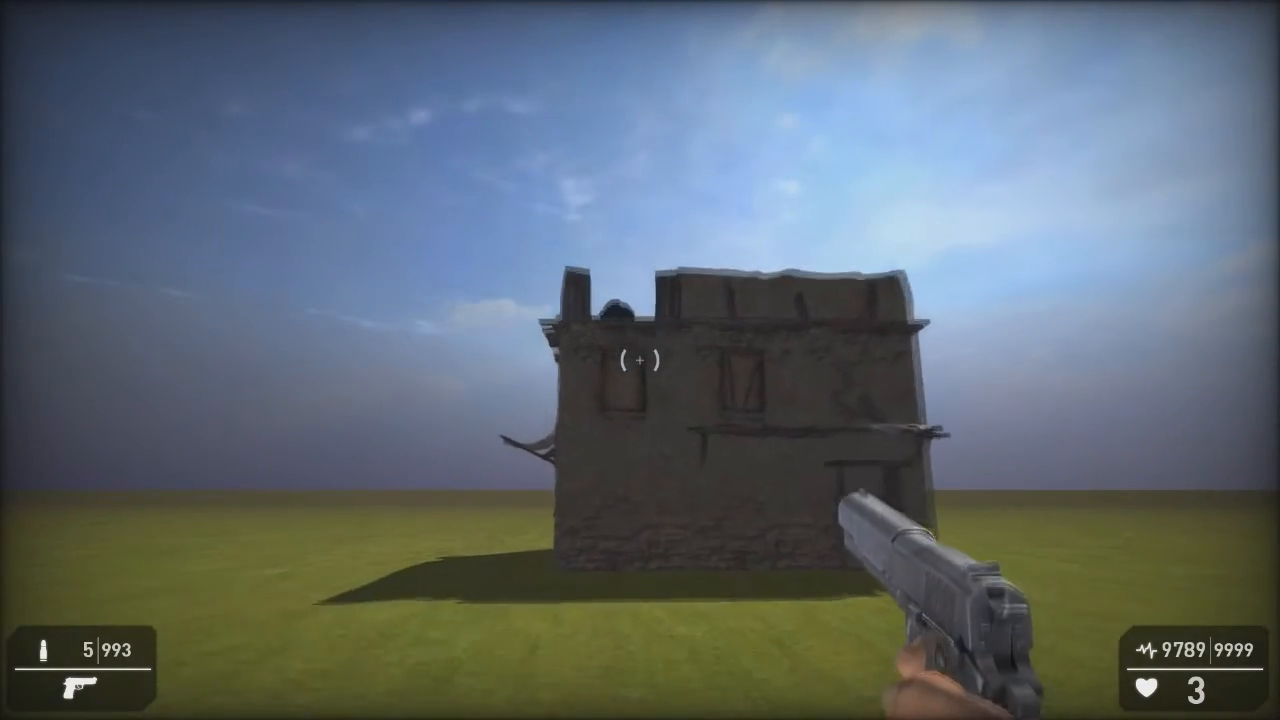
mouse_move(640, 360)
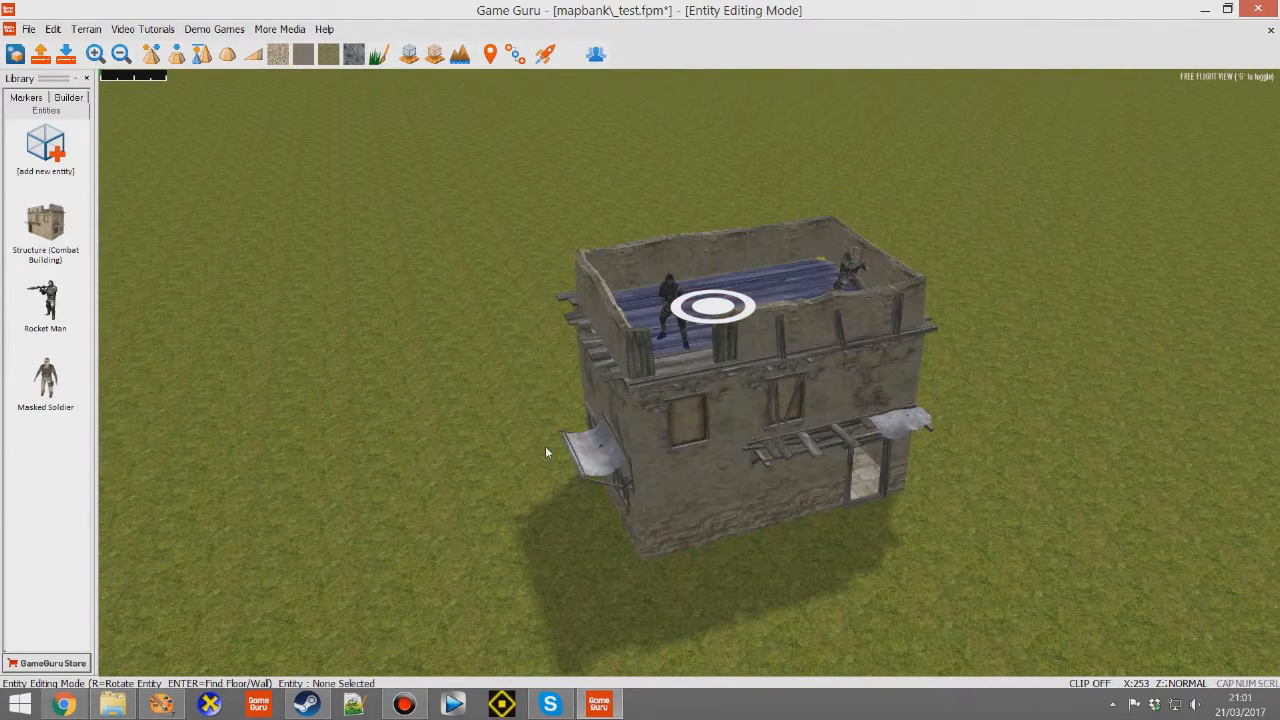
Step: Browse the Scenery entities for a Wood Barricade to lean against the building
click(750, 324)
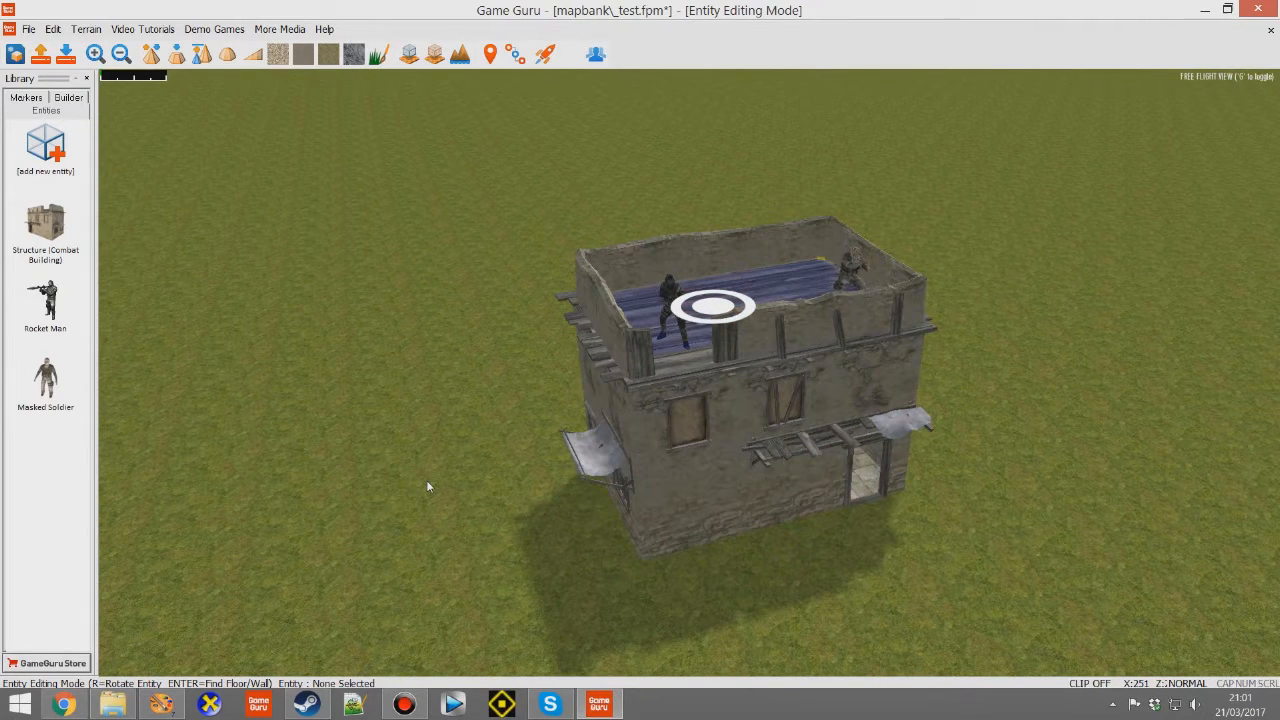
mouse_move(456, 348)
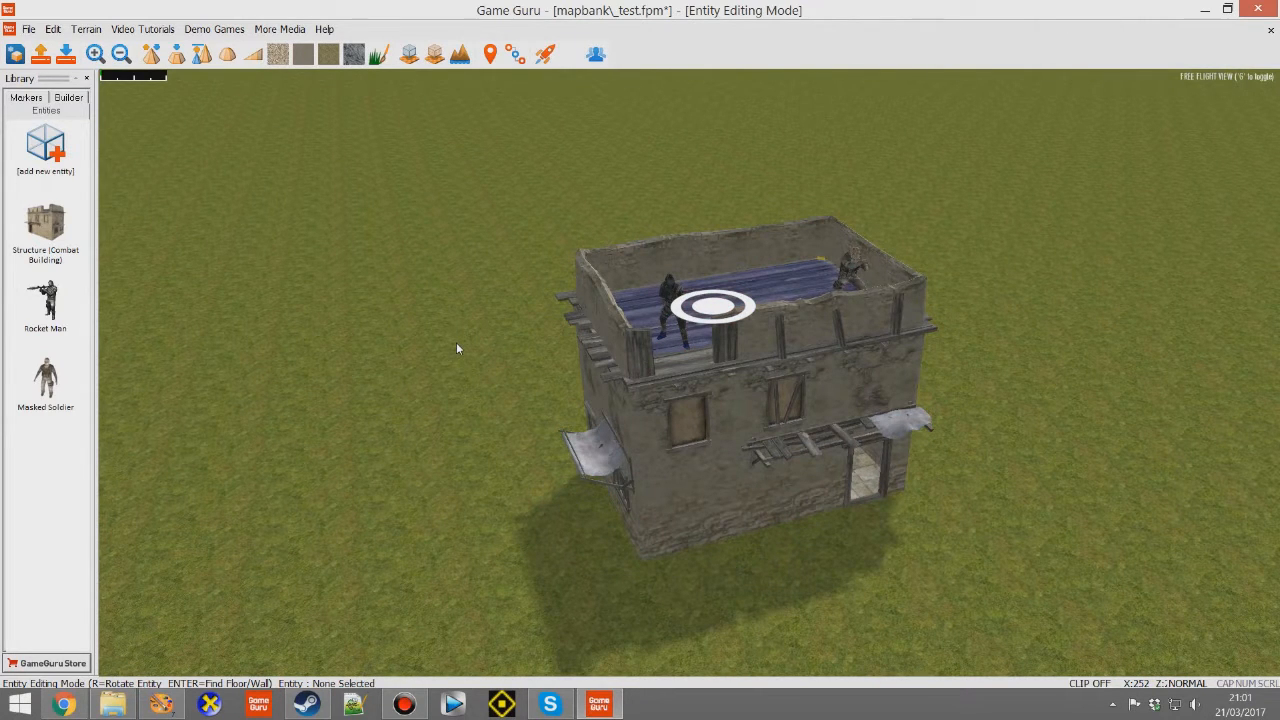
click(44, 144)
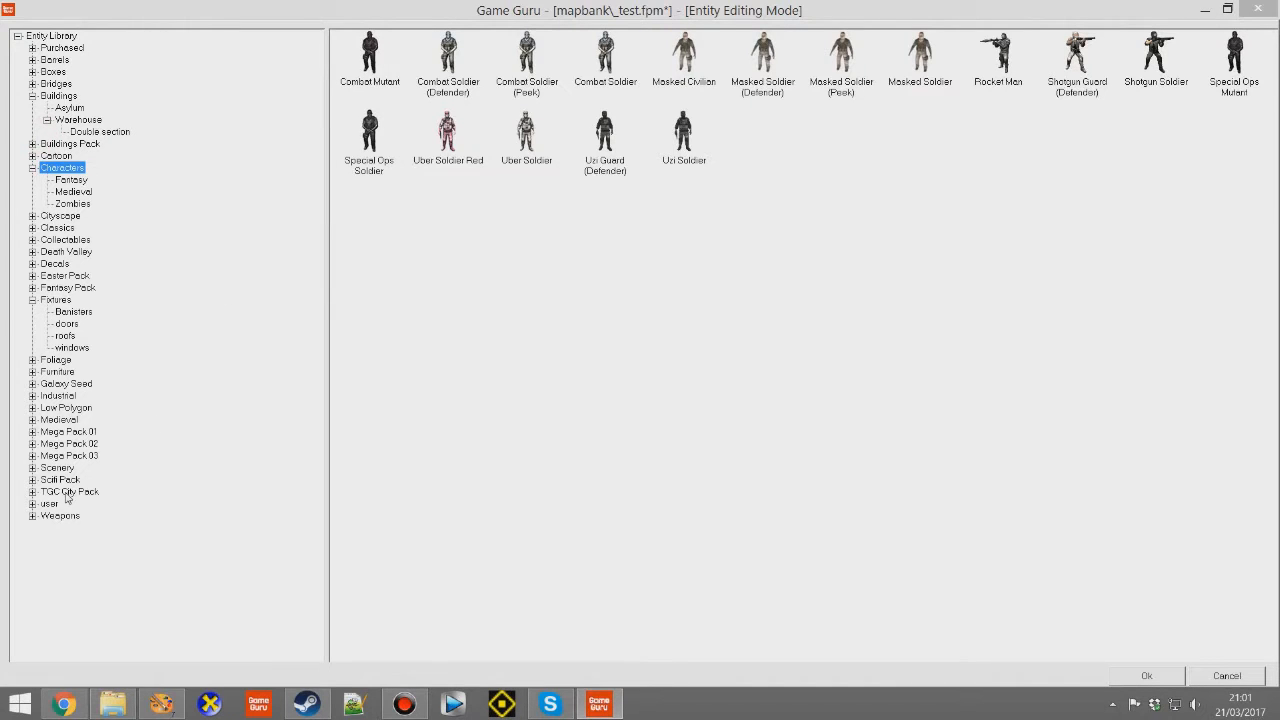
click(56, 468)
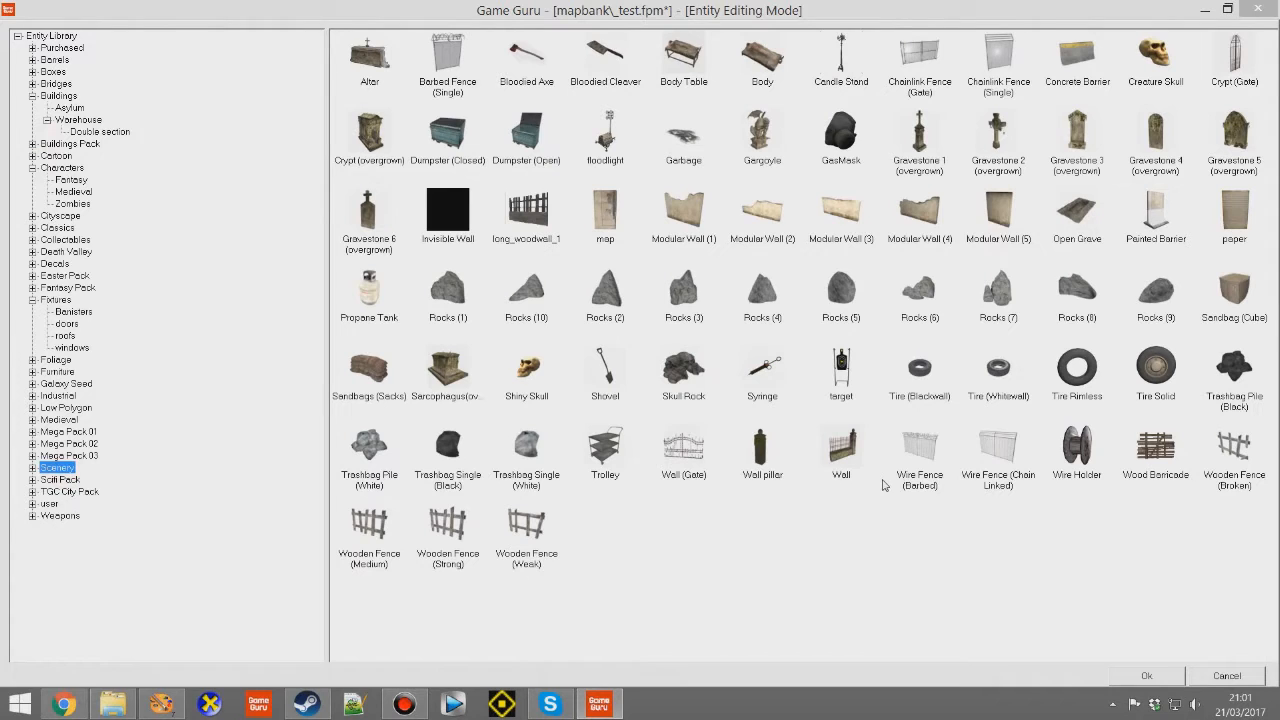
mouse_move(1152, 452)
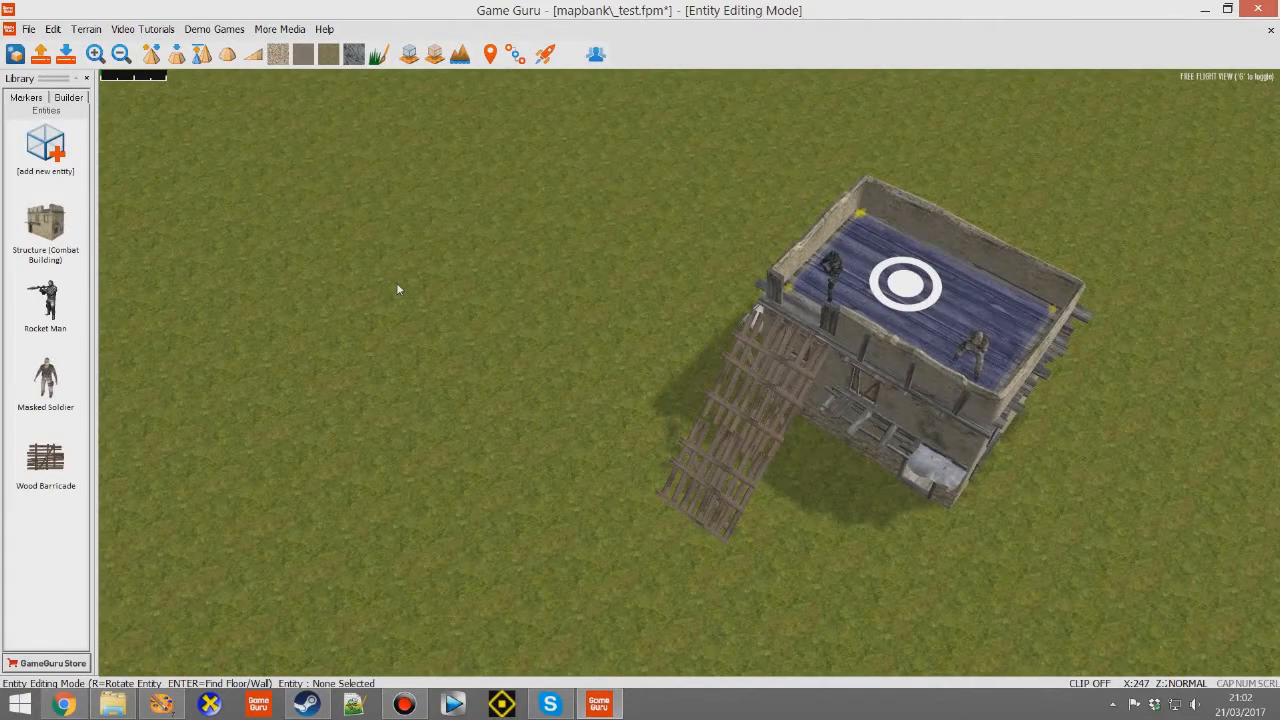
Step: Start the Waypoint tool to lay a waypoint on the terrain
click(544, 54)
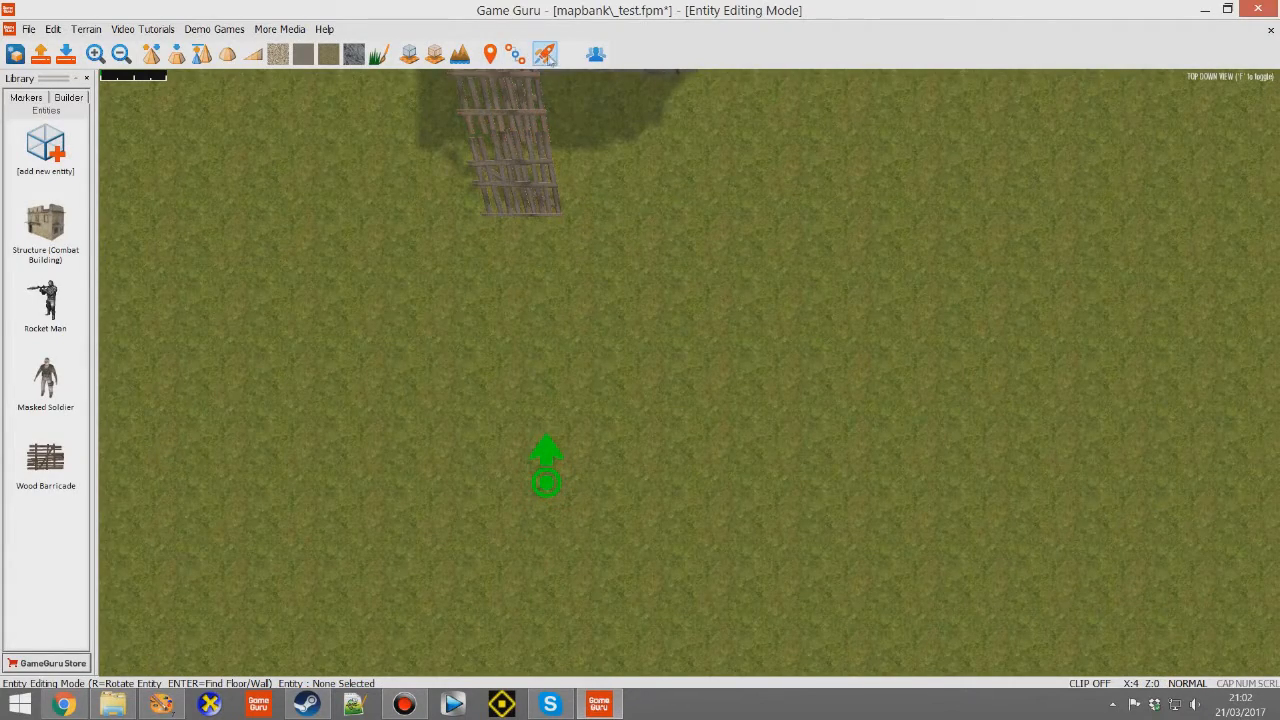
click(544, 54)
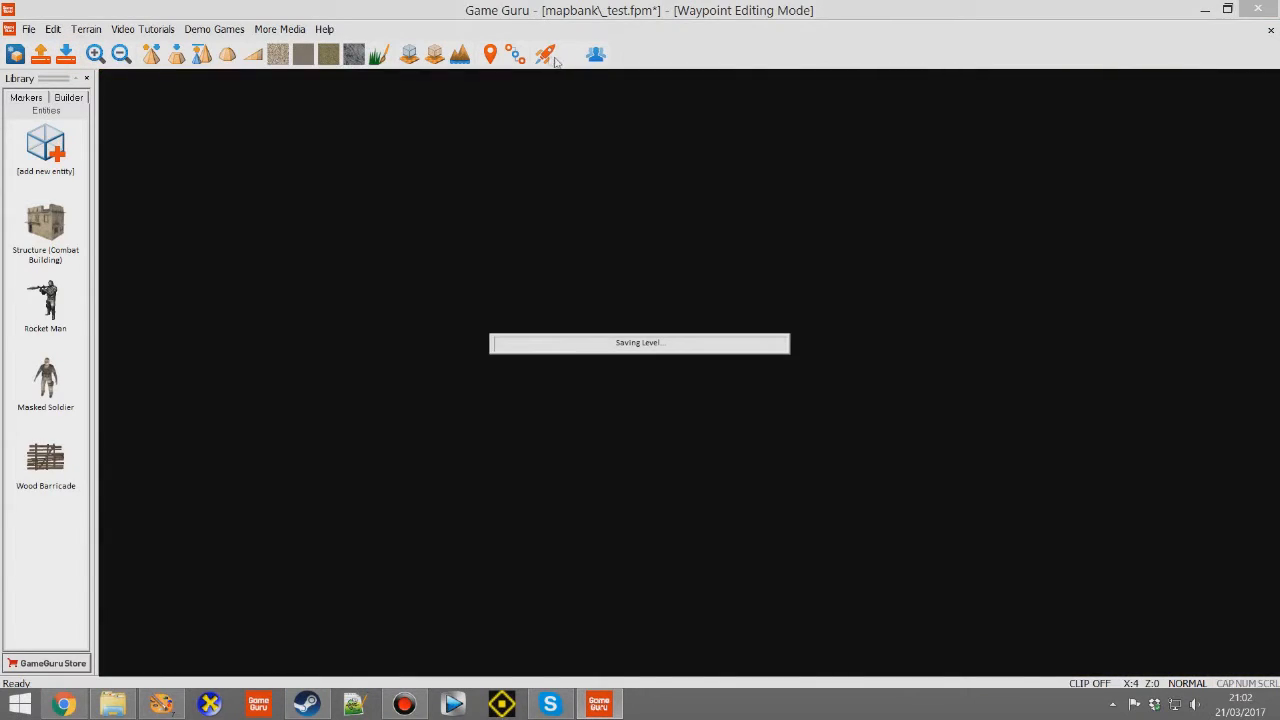
Step: Launch Test Game and fire up at the soldier above the ramp
click(544, 54)
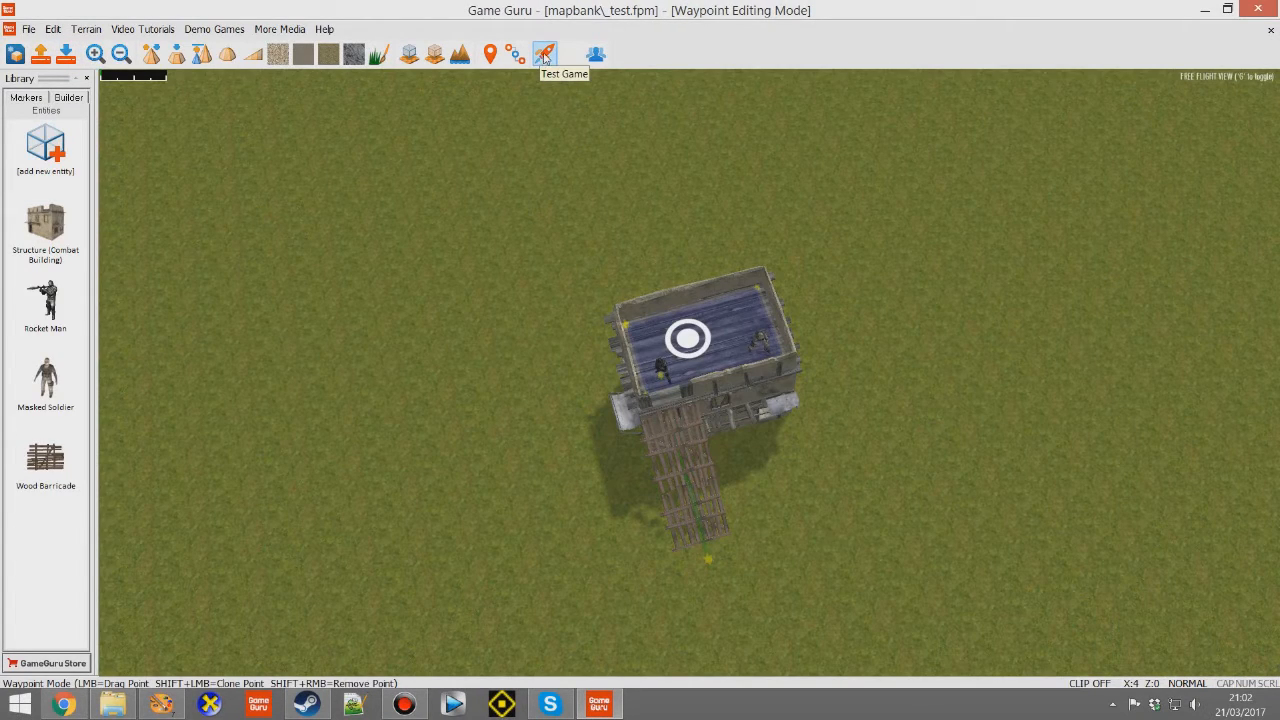
click(544, 54)
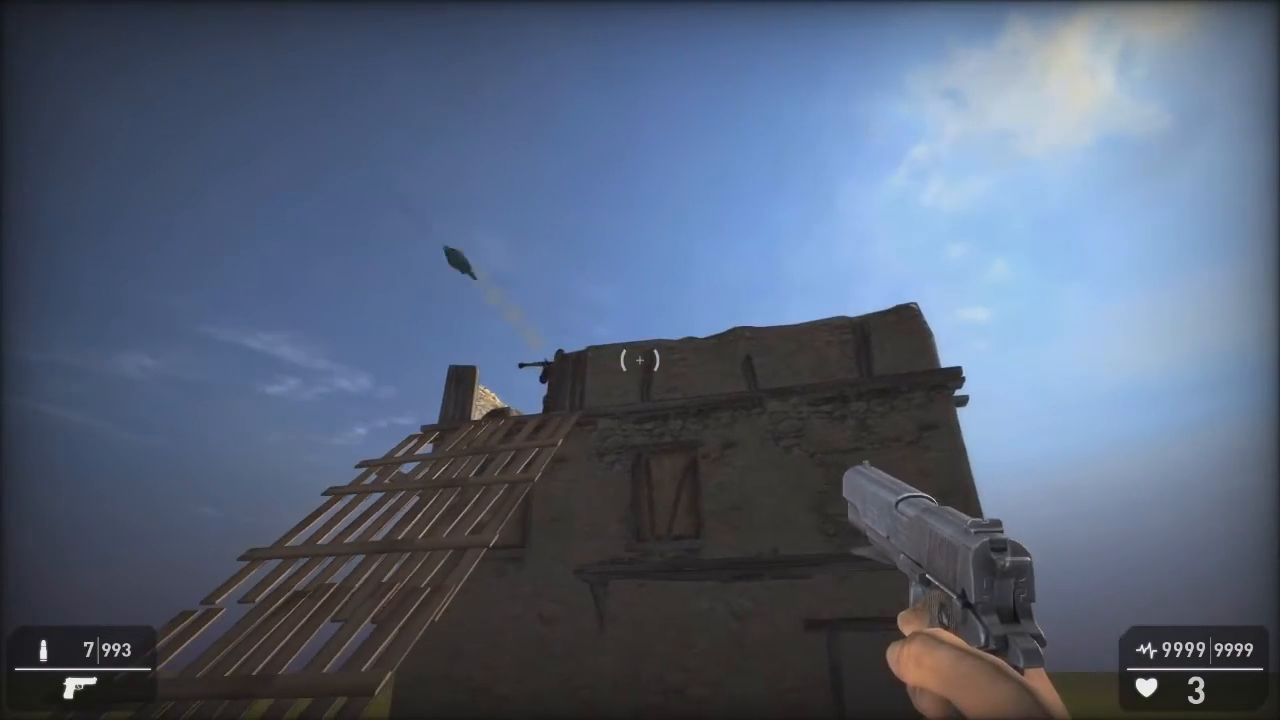
click(640, 360)
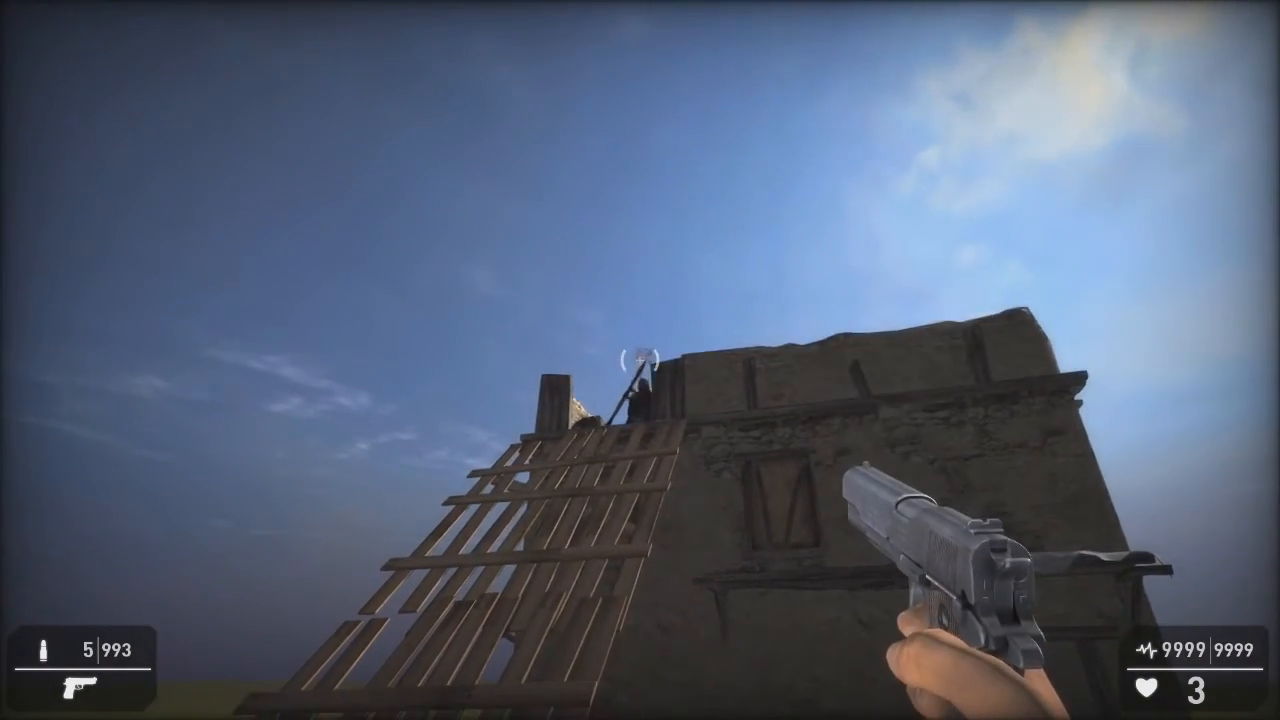